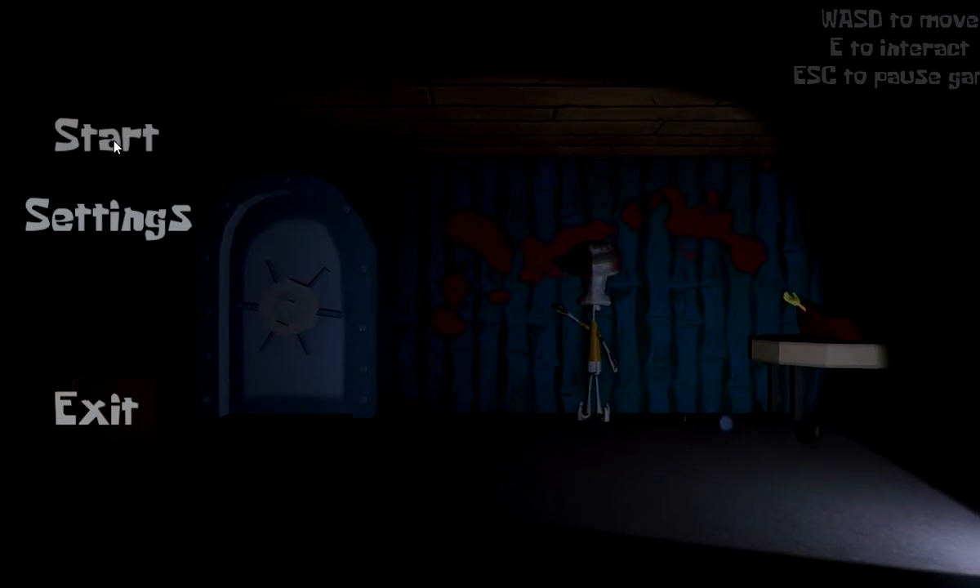
Step: Start a new game from the main menu
click(106, 134)
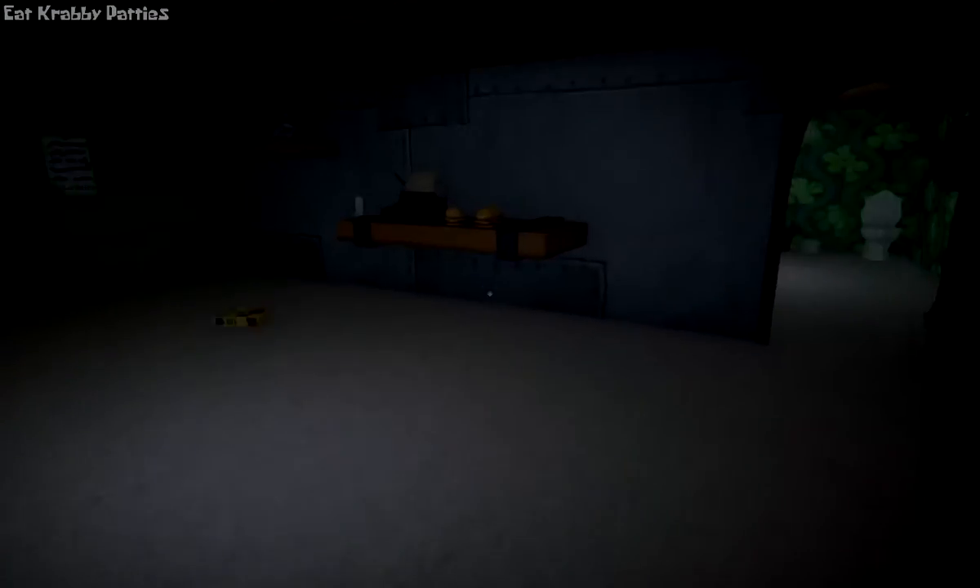
mouse_move(486, 295)
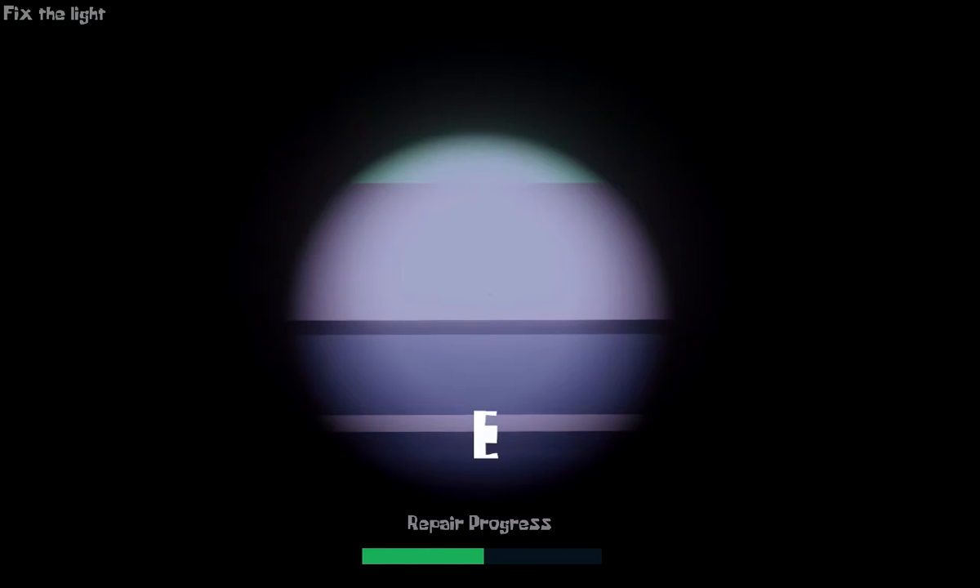
Step: Repair the broken light until the Repair Progress bar fills
key(e)
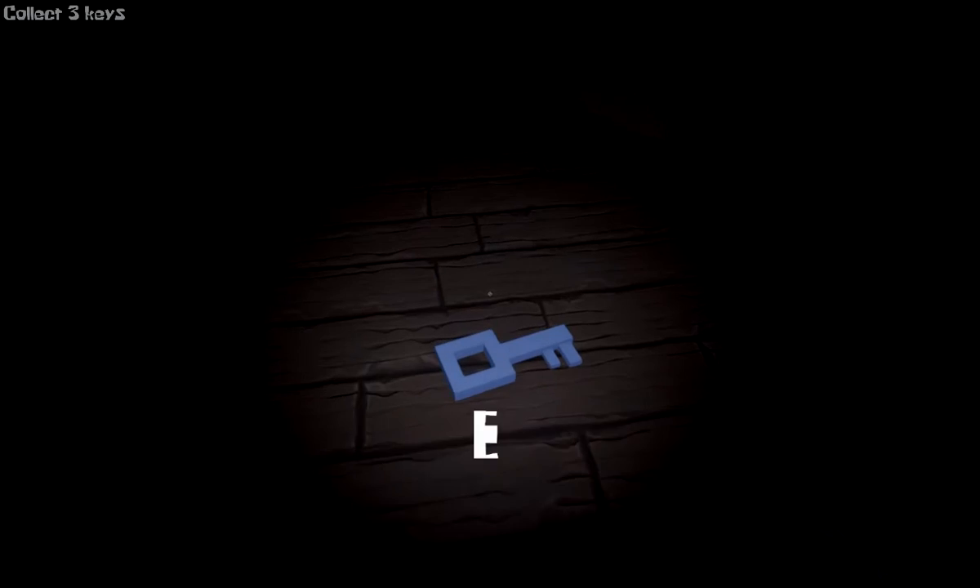
Step: Collect the blue key from the basement floor, leaving 2 keys remaining
key(e)
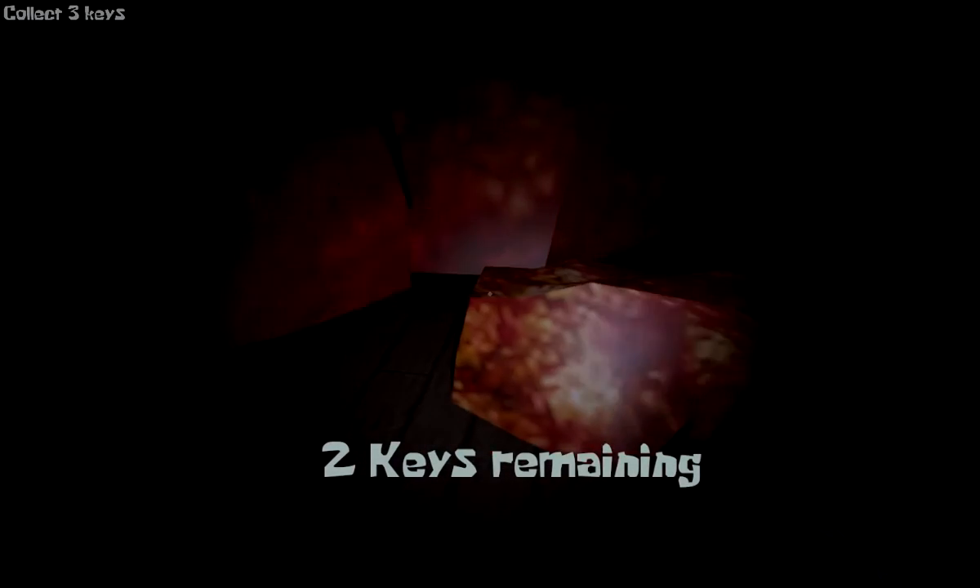